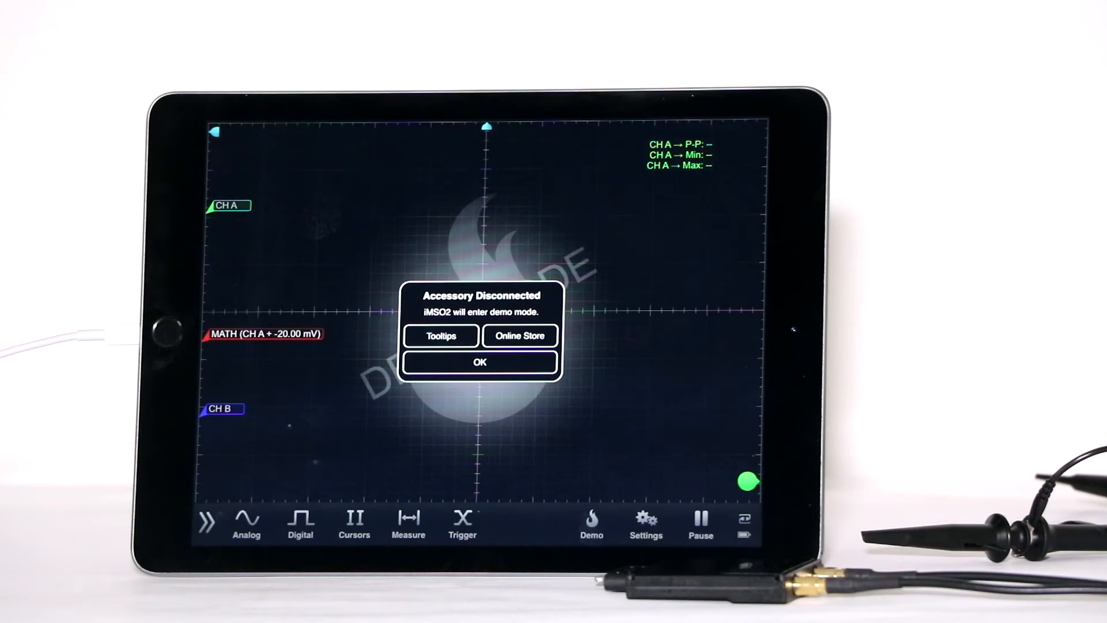
Dismiss the Accessory Disconnected notice to enter demo mode and view the demo settings.
{"action": "left_click", "coordinate": [479, 362]}
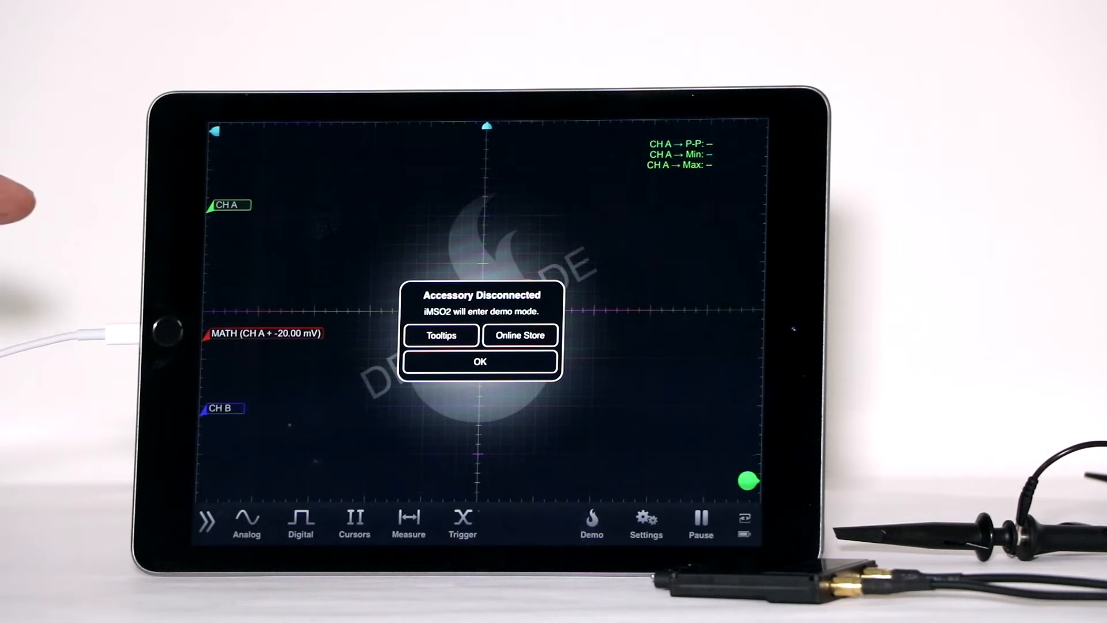
{"action": "mouse_move", "coordinate": [85, 64]}
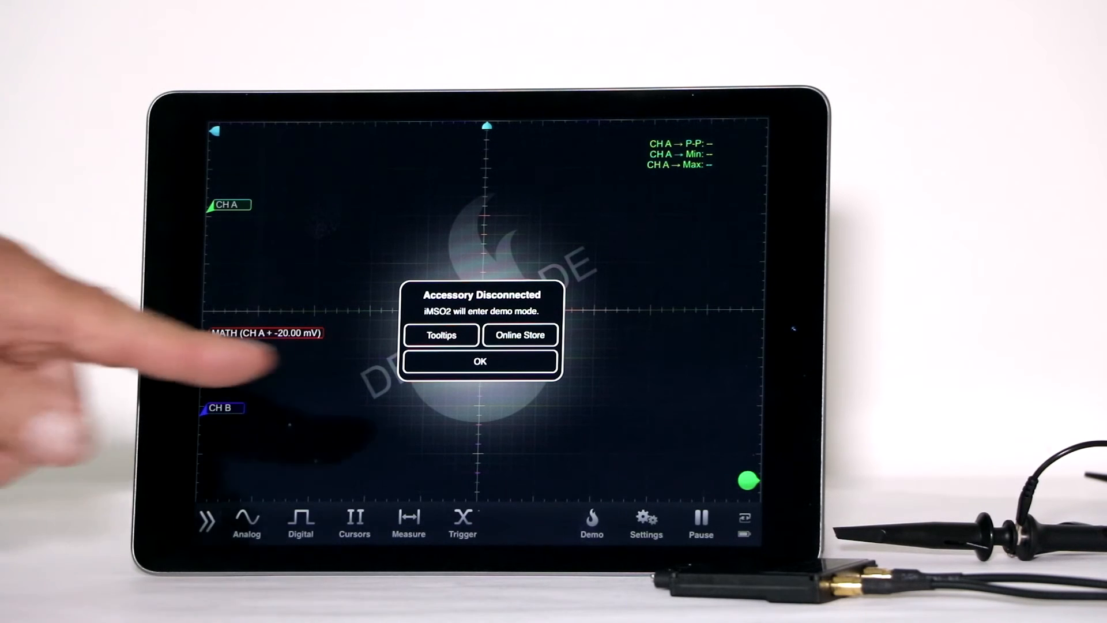
{"action": "left_click", "coordinate": [479, 361]}
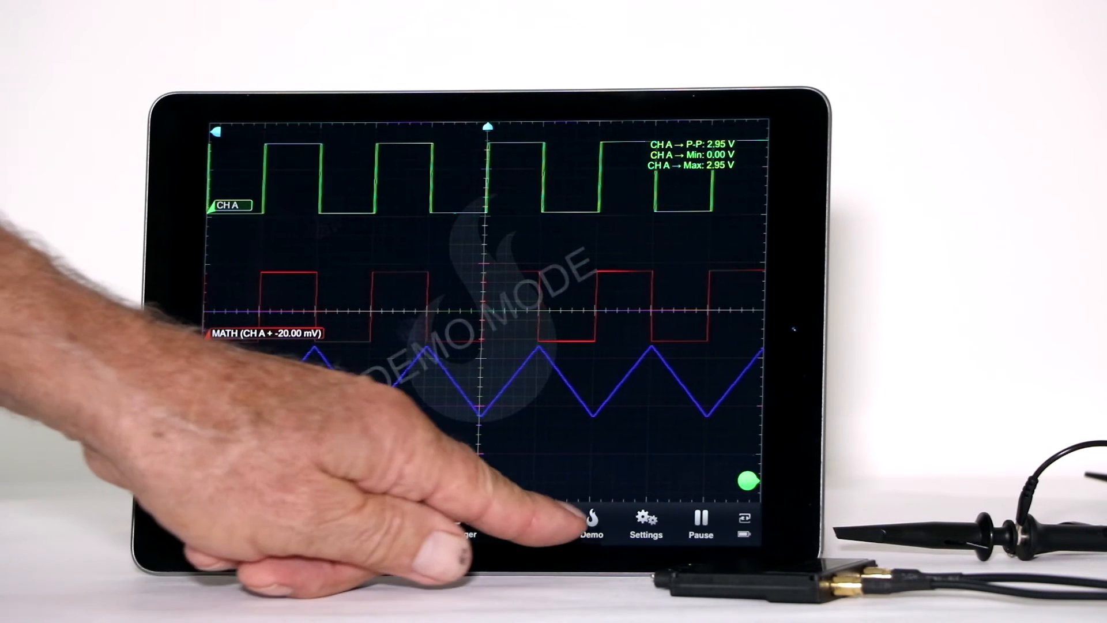
{"action": "left_click", "coordinate": [591, 516]}
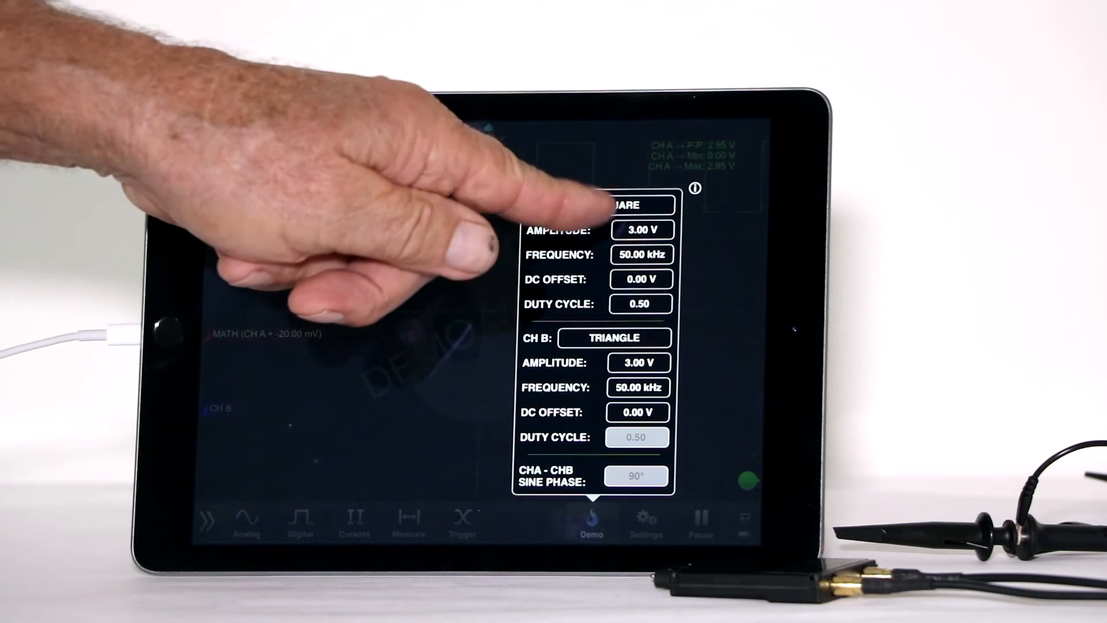
Set CH A and CH B demo signals to sine with a 180° phase difference.
{"action": "left_click", "coordinate": [622, 204]}
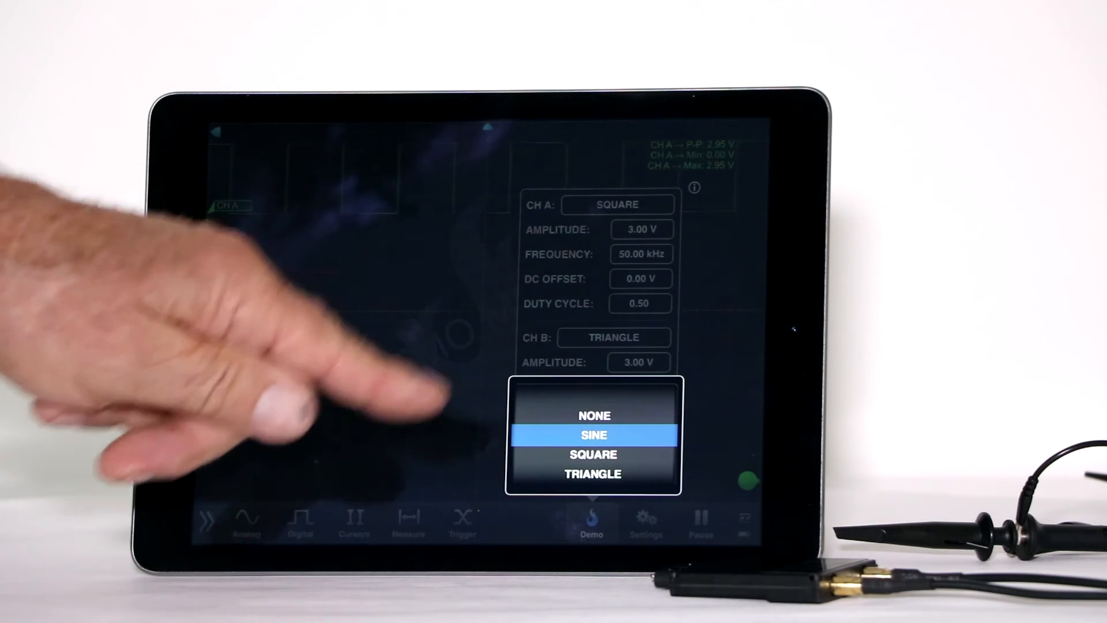
{"action": "left_click", "coordinate": [594, 434]}
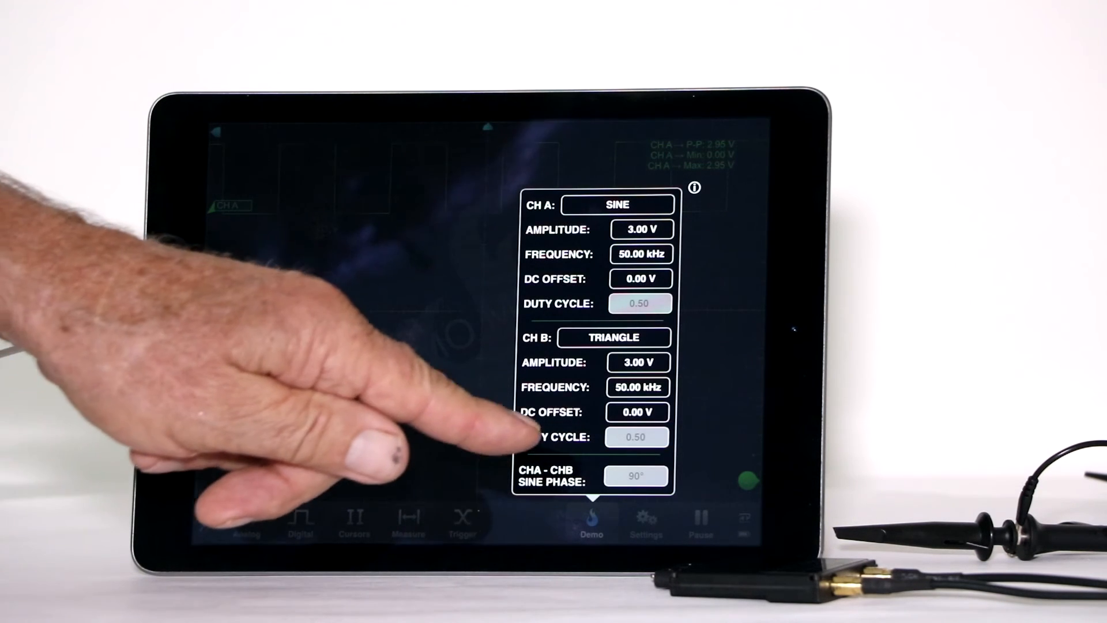
{"action": "left_click", "coordinate": [613, 337]}
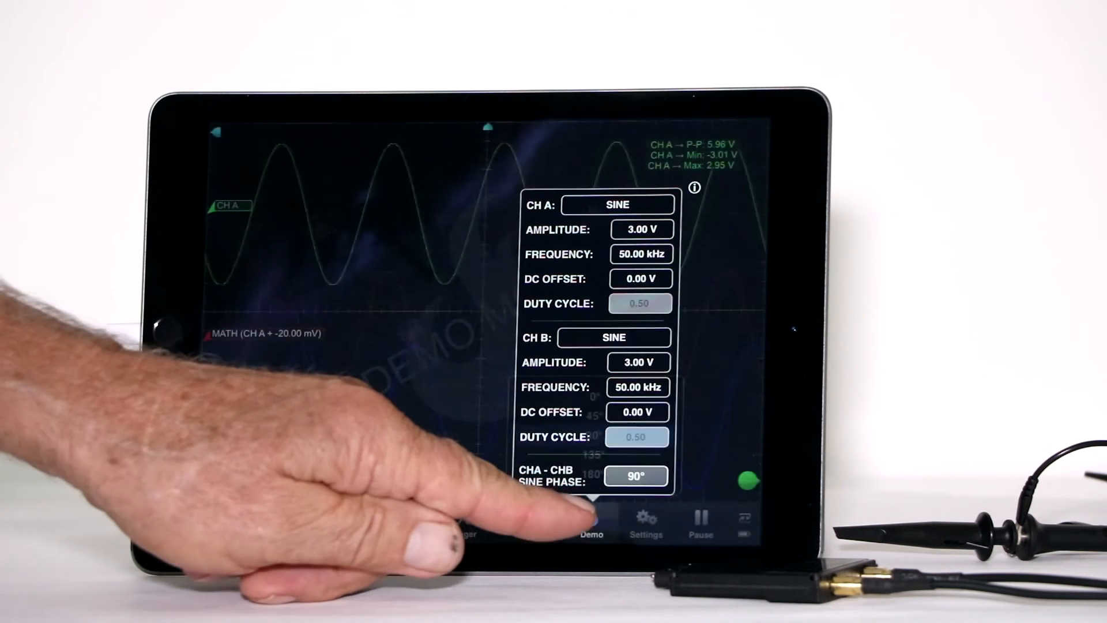
{"action": "left_click", "coordinate": [635, 476]}
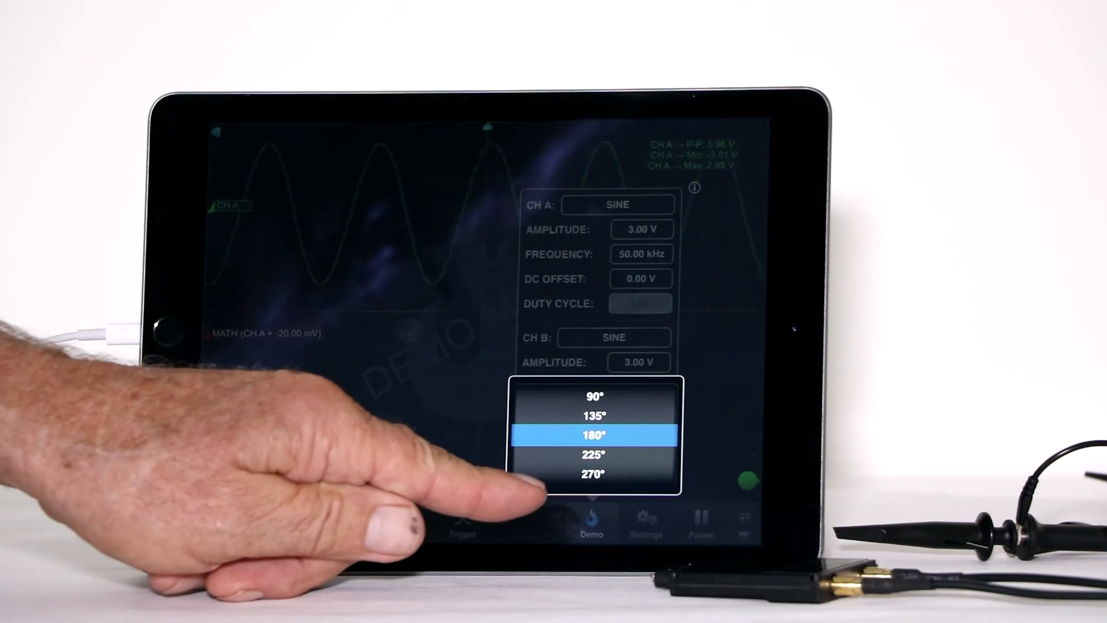
{"action": "left_click", "coordinate": [595, 434]}
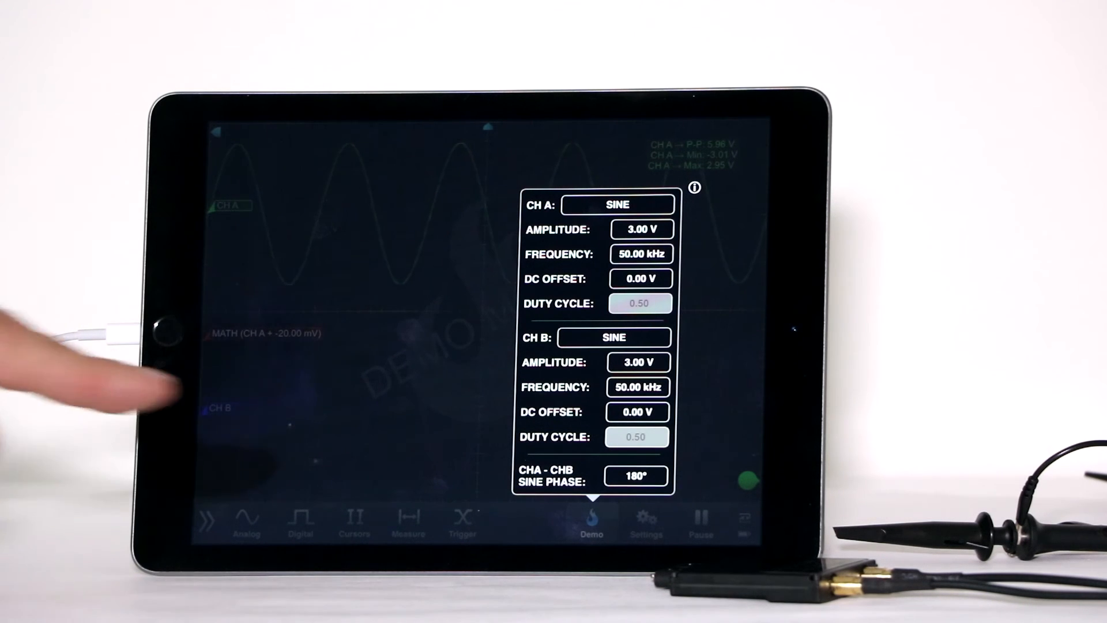
Close the Demo panel and open the Analog channel and math settings.
{"action": "left_click", "coordinate": [591, 522]}
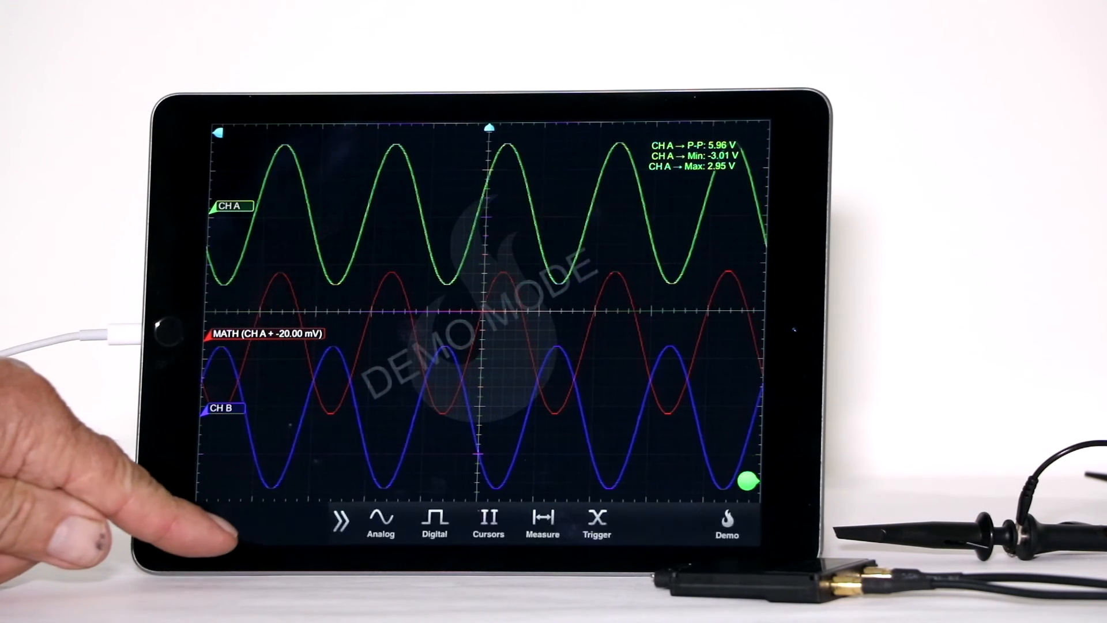
{"action": "left_click", "coordinate": [381, 522]}
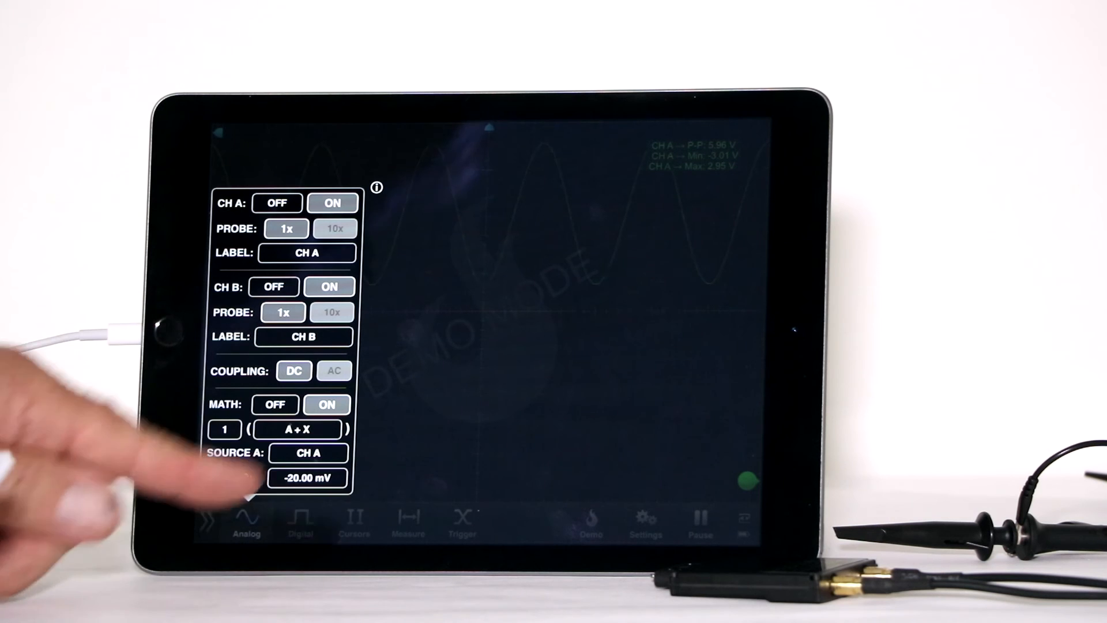
Set the math source B to CH B so MATH reads CH A + CH B.
{"action": "left_click", "coordinate": [296, 428]}
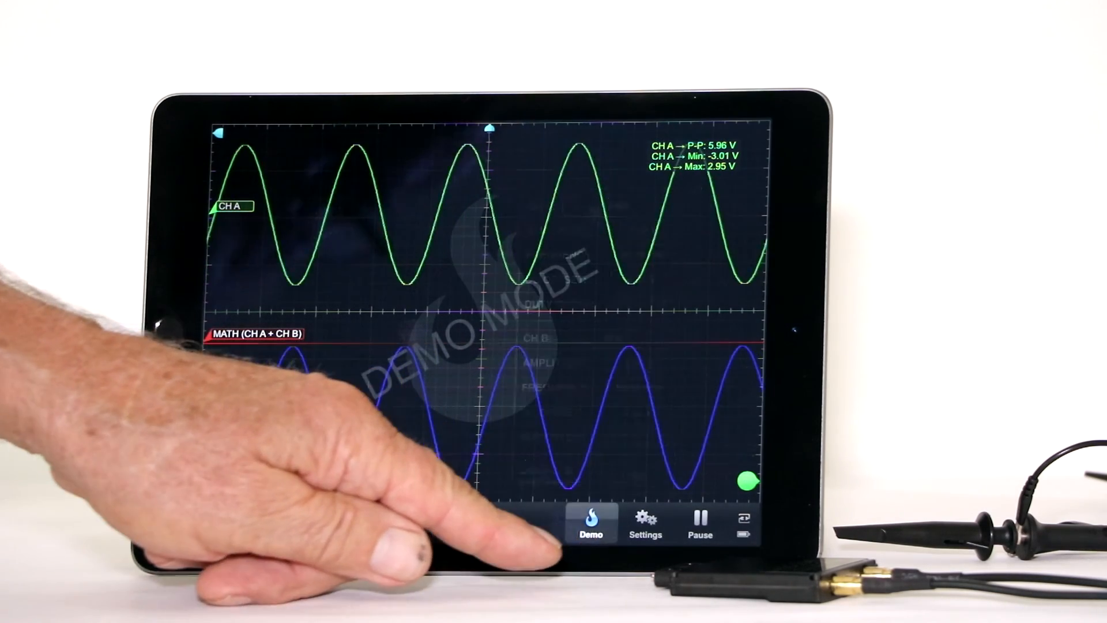
Change the CHA–CHB sine phase in the demo settings from 180° to 90°.
{"action": "left_click", "coordinate": [590, 522]}
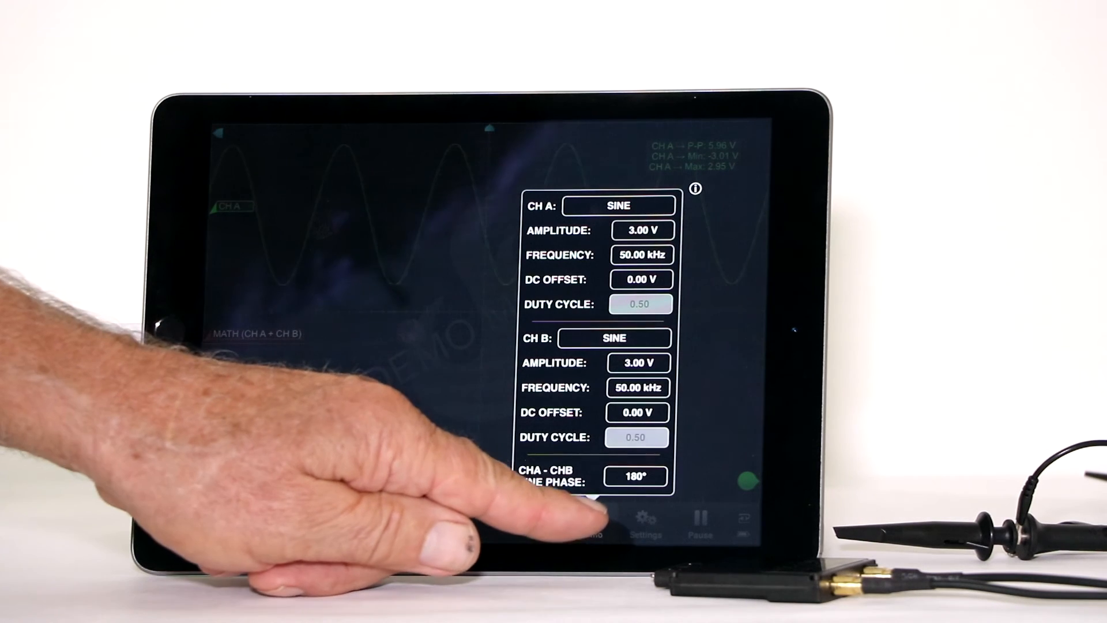
{"action": "left_click", "coordinate": [635, 477]}
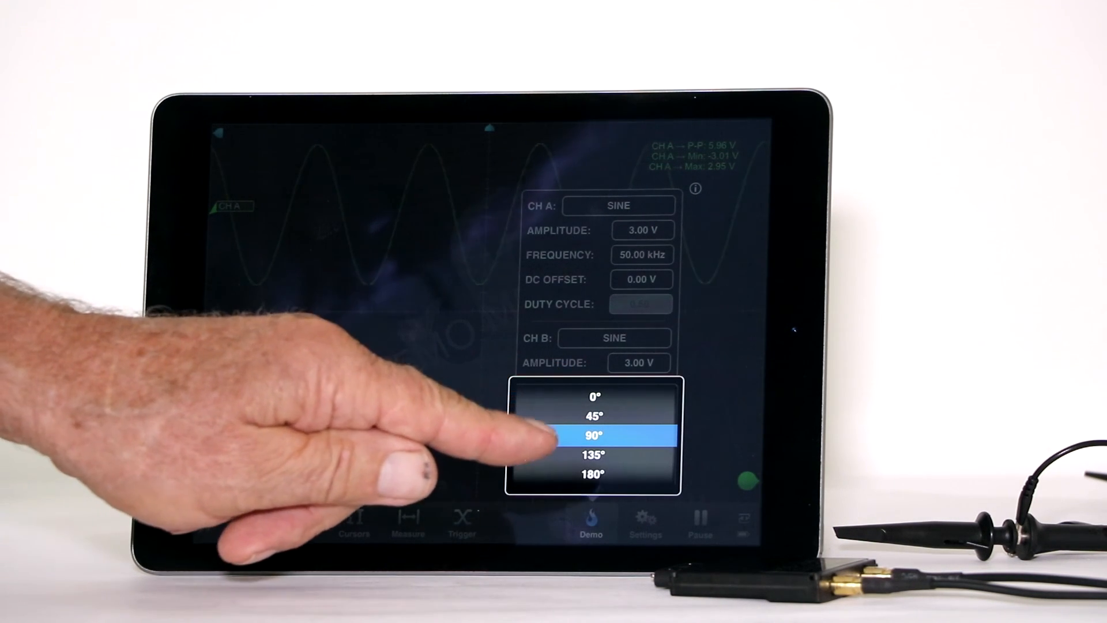
{"action": "left_click", "coordinate": [594, 434]}
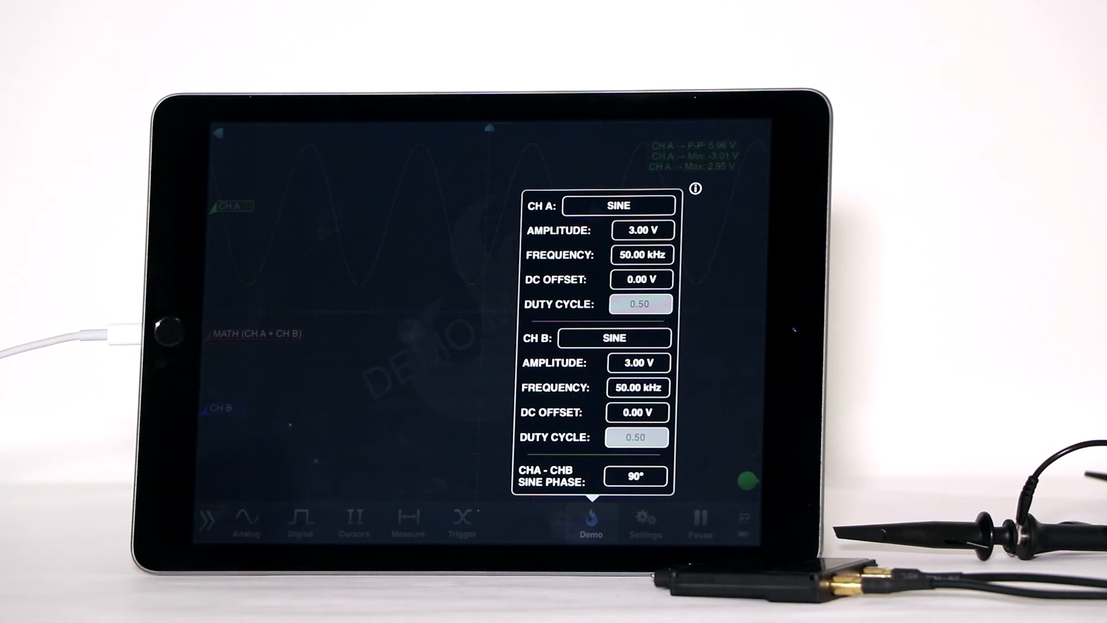